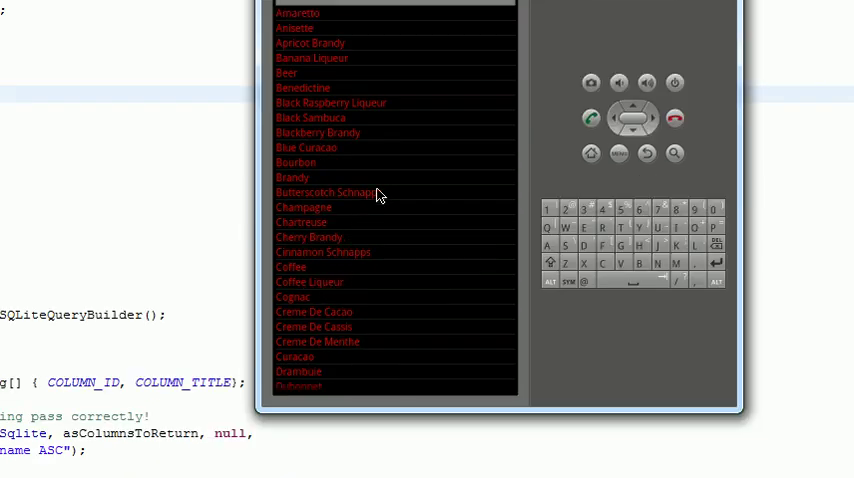
Show the Tutorial10 project's assets/ingredients.db and IngredientHelper's getCursor query in Package Explorer
click(304, 88)
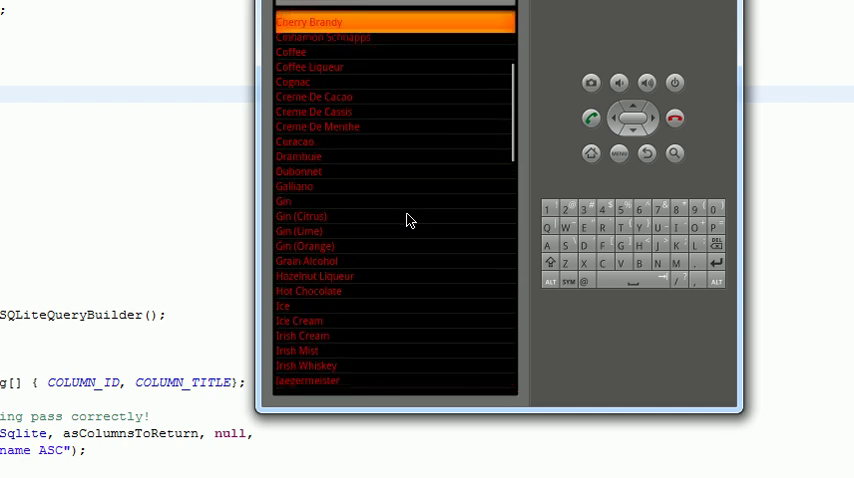
scroll(up, 3)
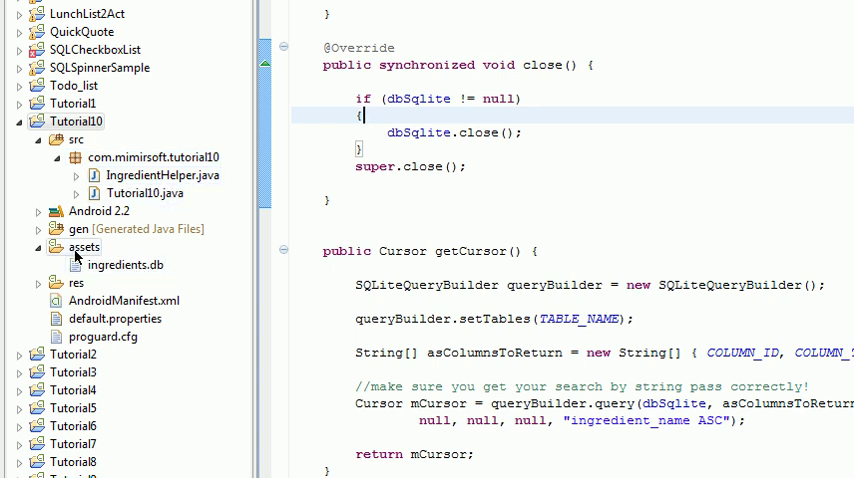
click(58, 284)
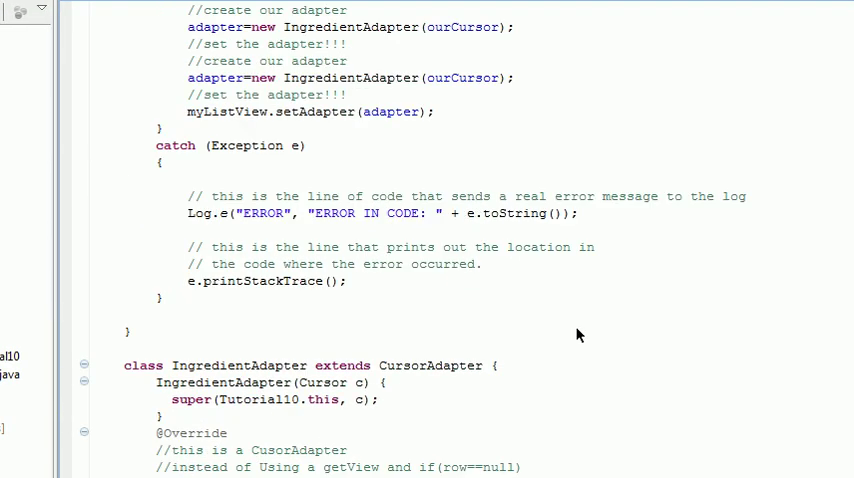
scroll(down, 3)
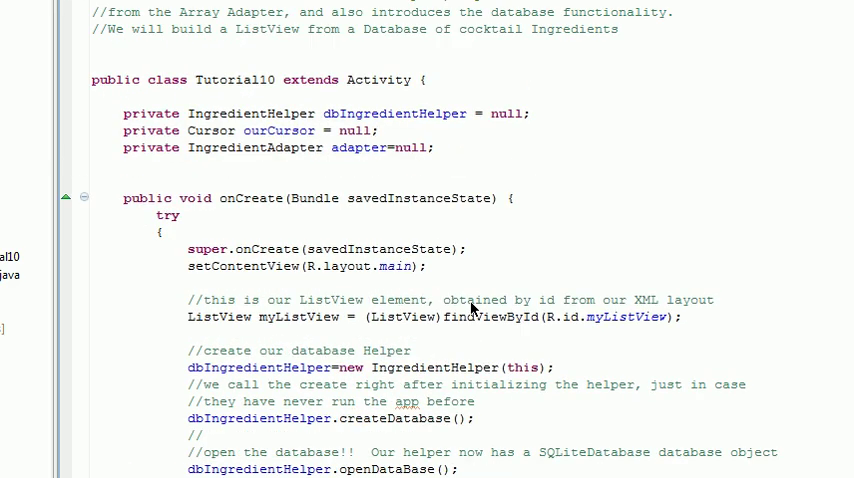
scroll(down, 3)
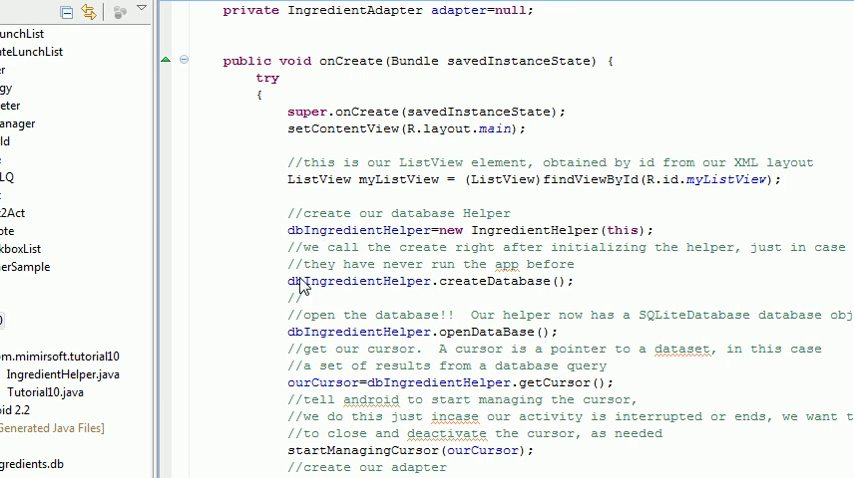
mouse_move(520, 220)
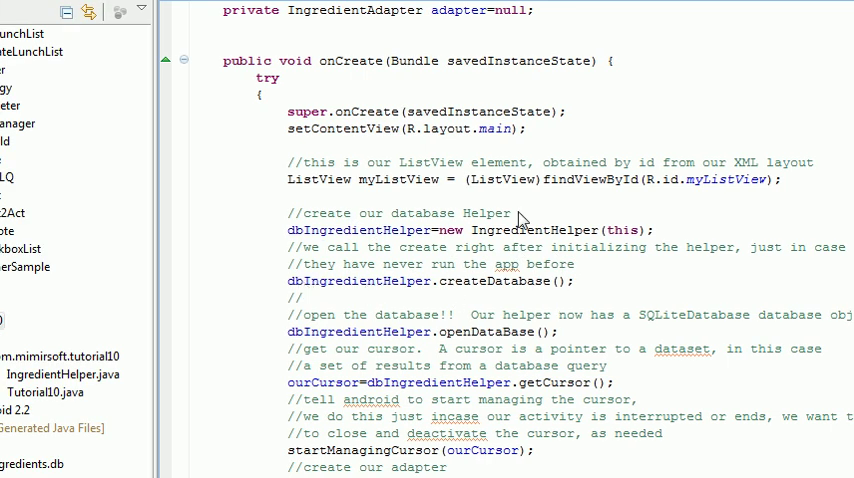
scroll(up, 3)
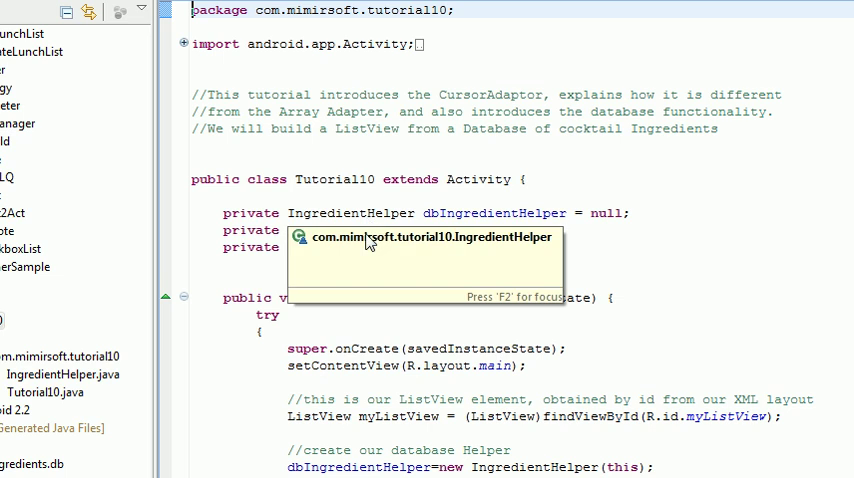
scroll(down, 3)
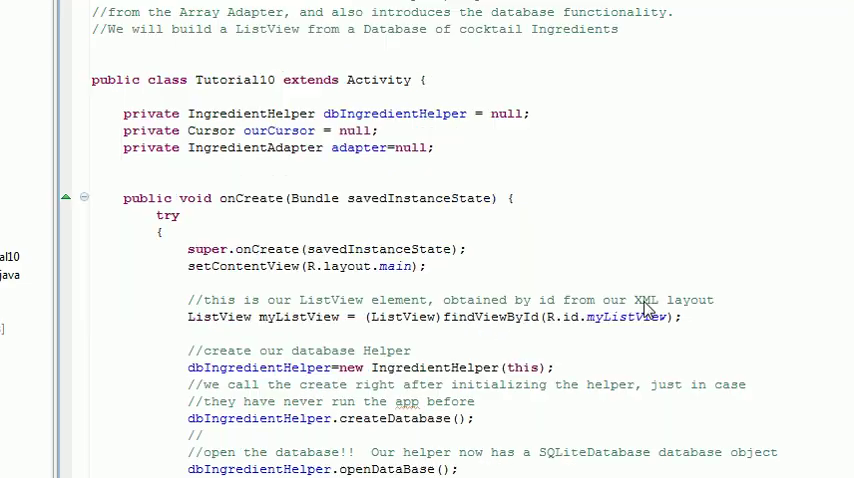
scroll(down, 3)
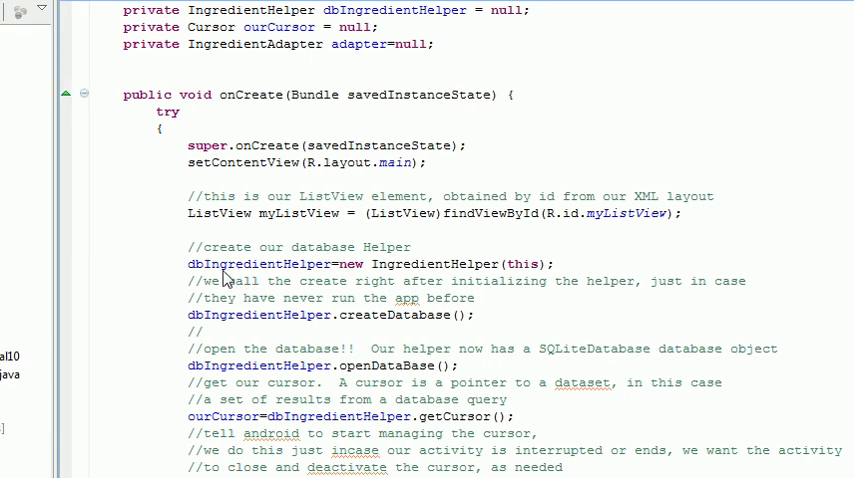
mouse_move(480, 304)
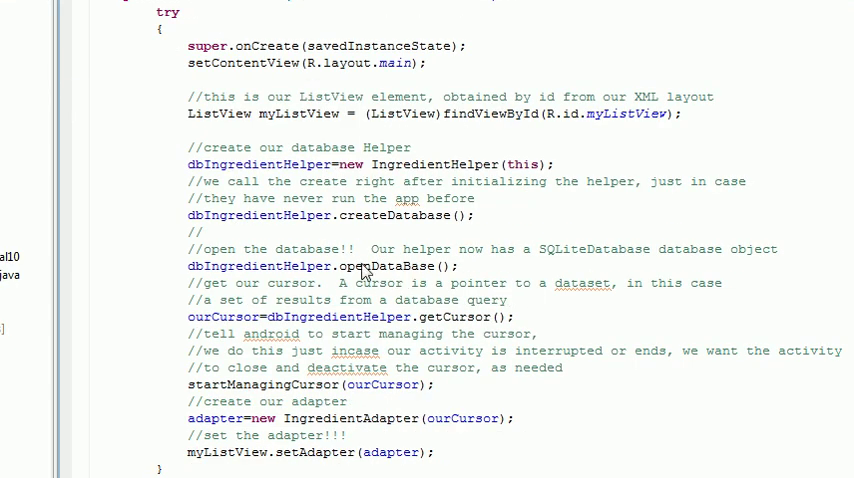
scroll(down, 3)
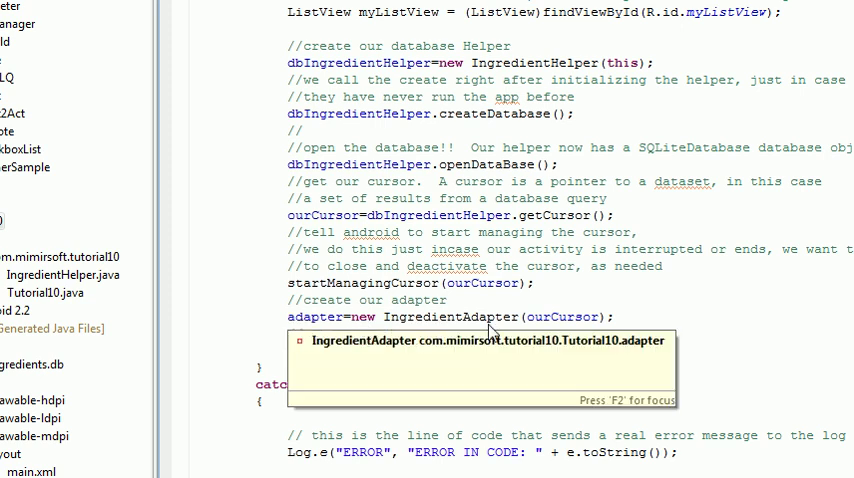
scroll(down, 3)
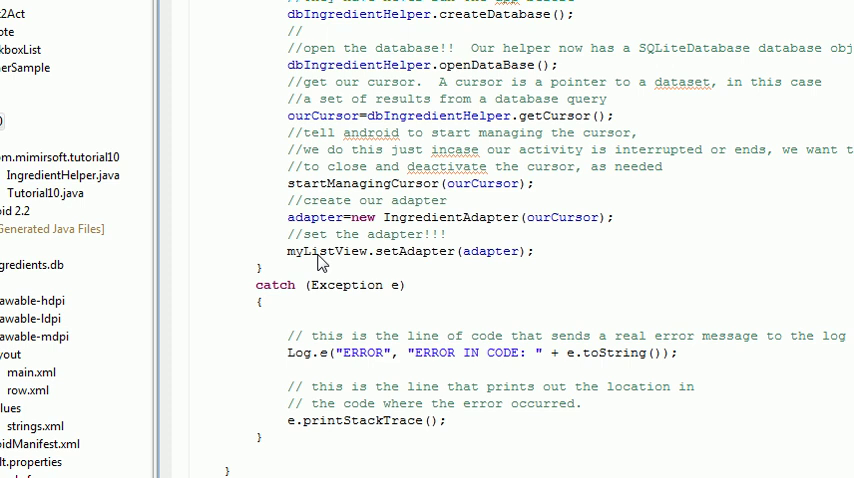
scroll(down, 3)
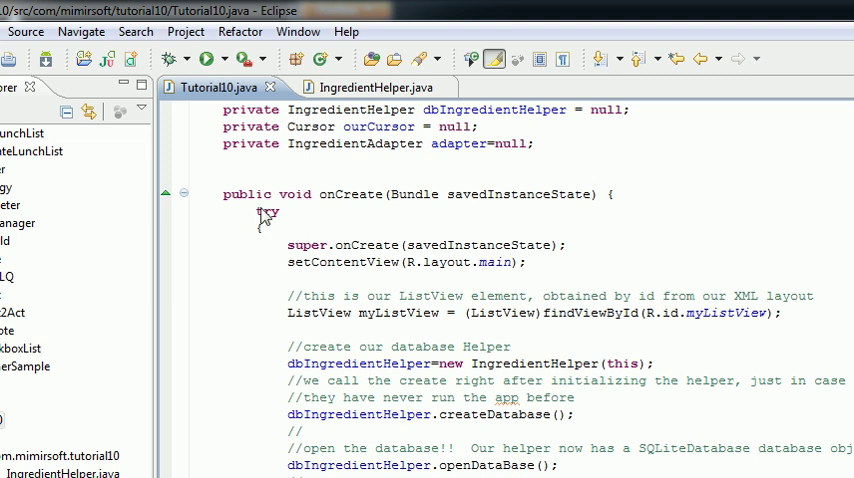
scroll(down, 3)
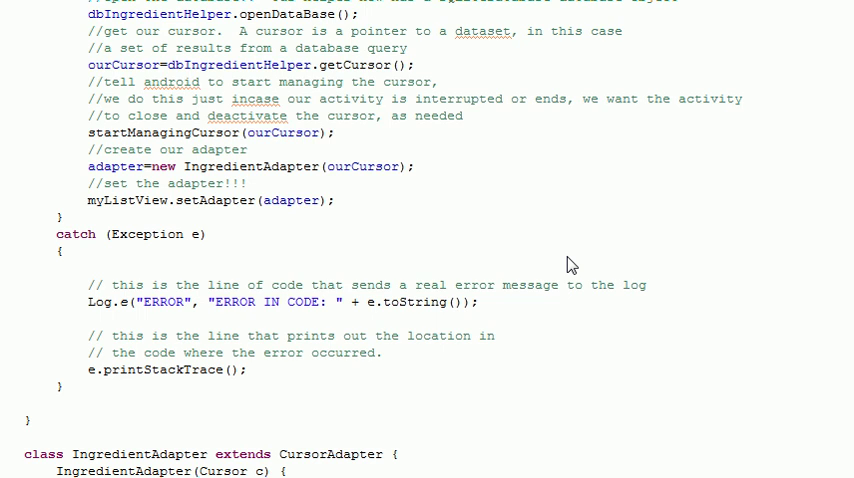
scroll(down, 3)
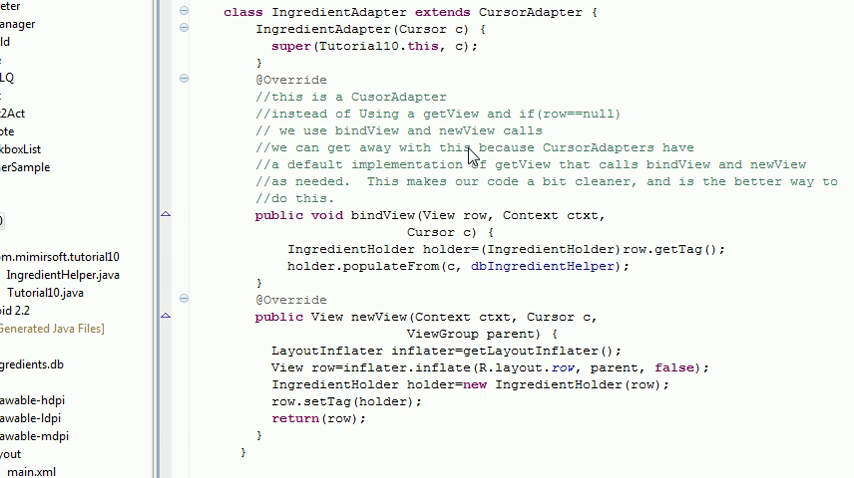
mouse_move(328, 180)
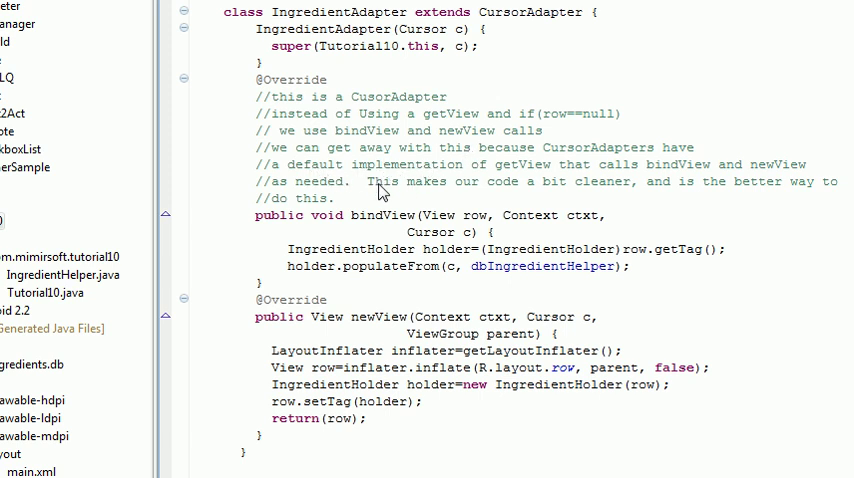
mouse_move(624, 338)
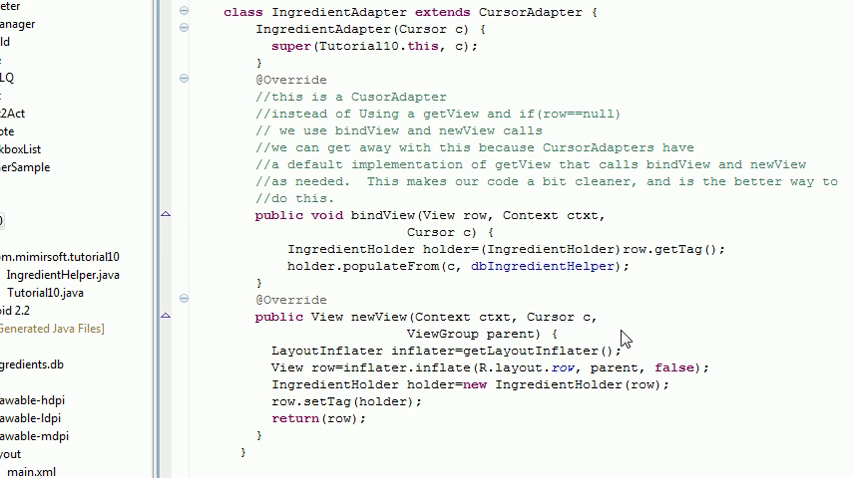
scroll(down, 3)
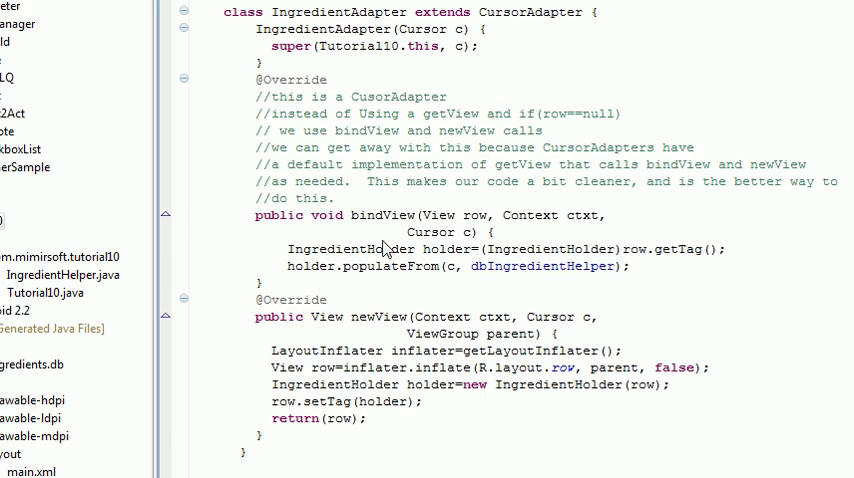
scroll(down, 3)
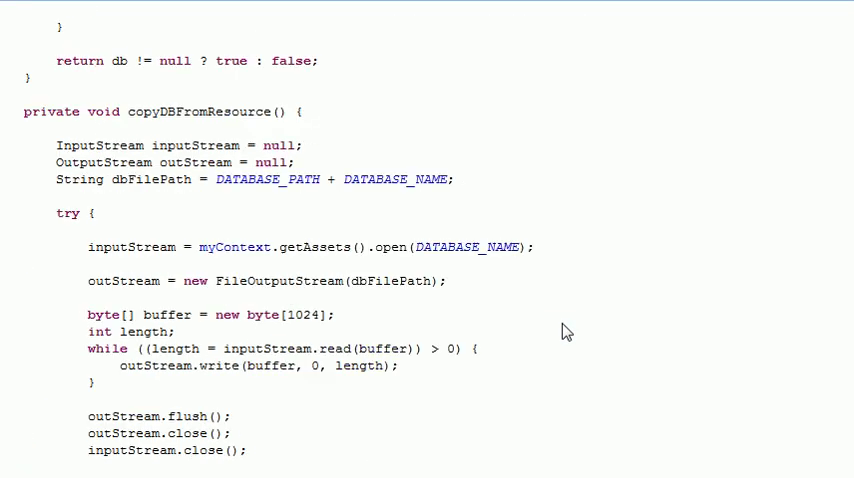
scroll(up, 3)
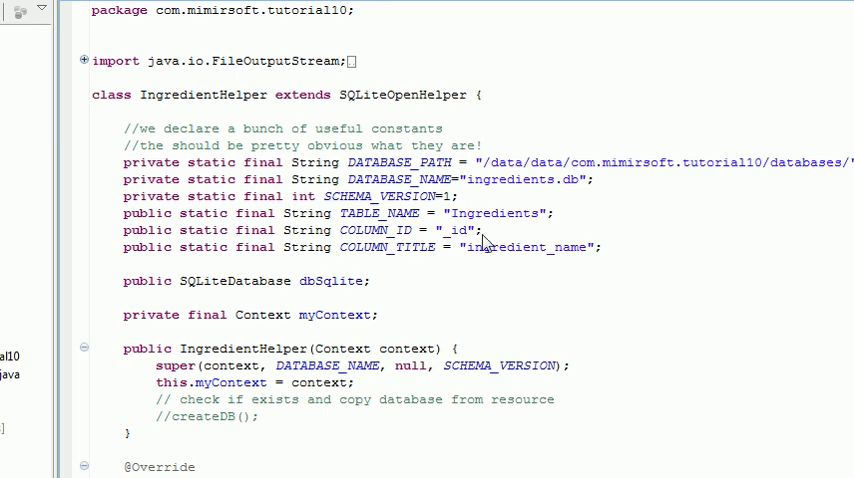
scroll(down, 3)
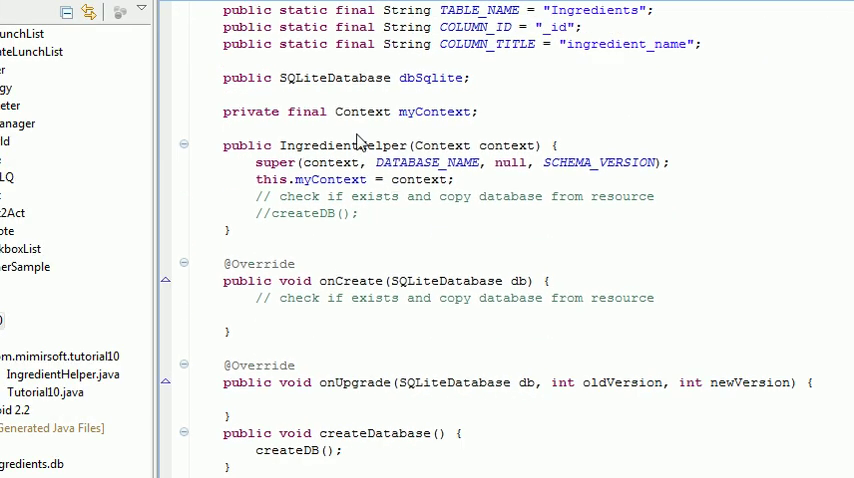
scroll(down, 3)
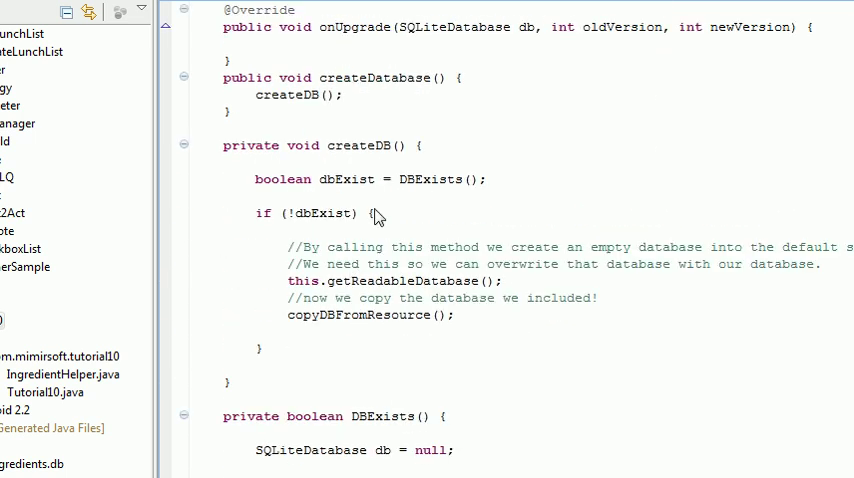
scroll(down, 3)
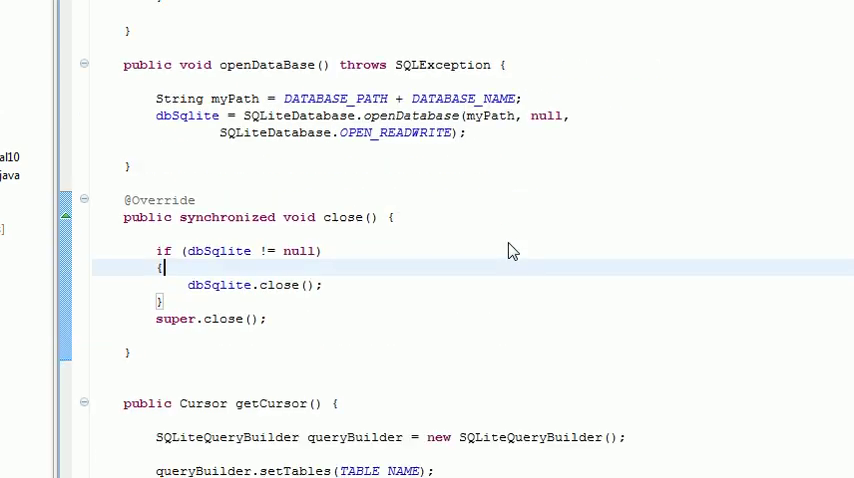
scroll(down, 3)
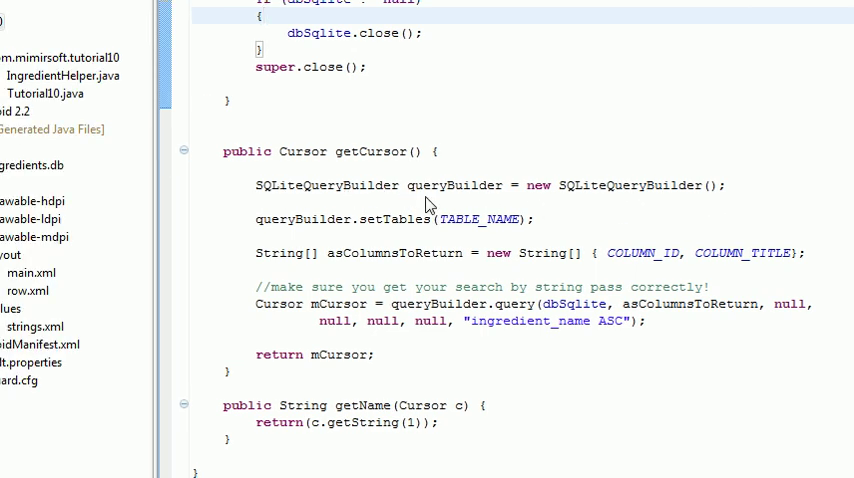
mouse_move(308, 238)
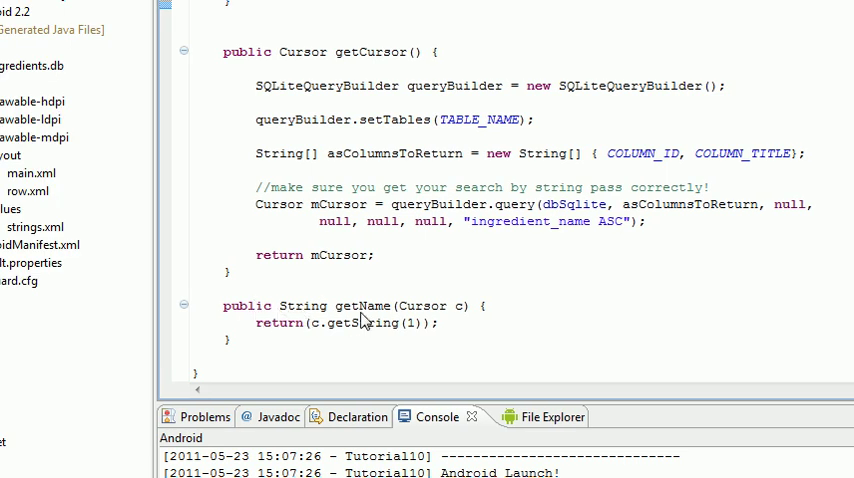
mouse_move(458, 310)
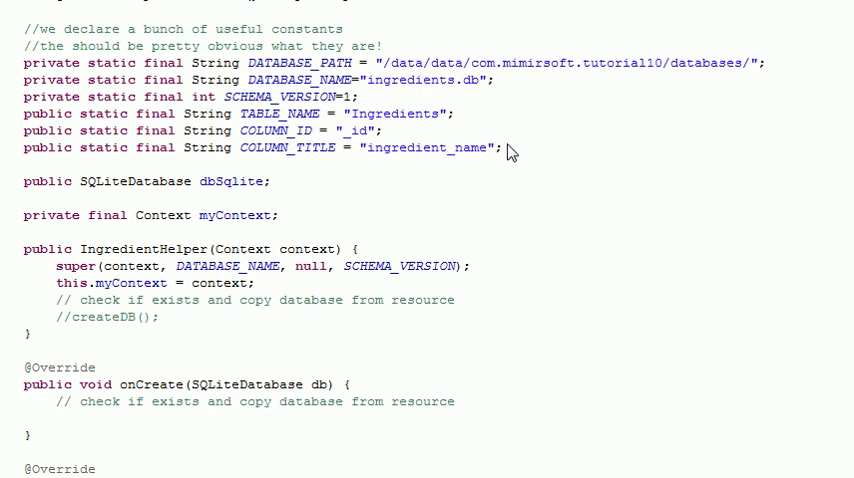
scroll(down, 3)
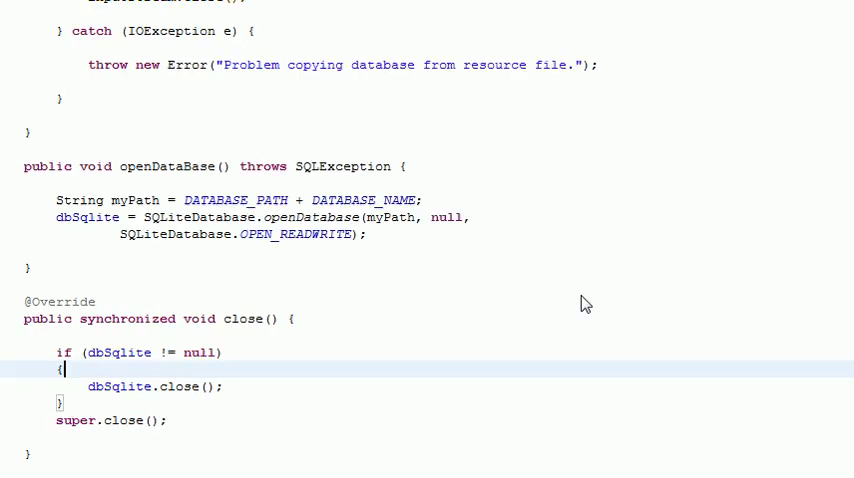
scroll(down, 3)
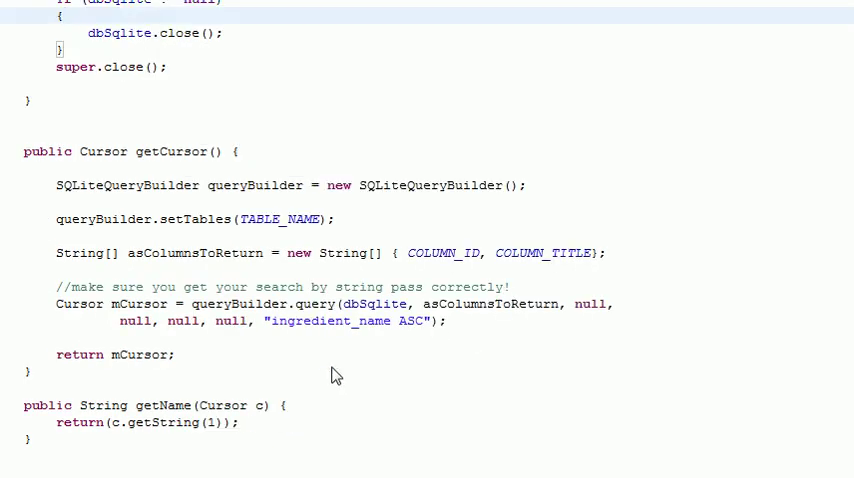
click(208, 88)
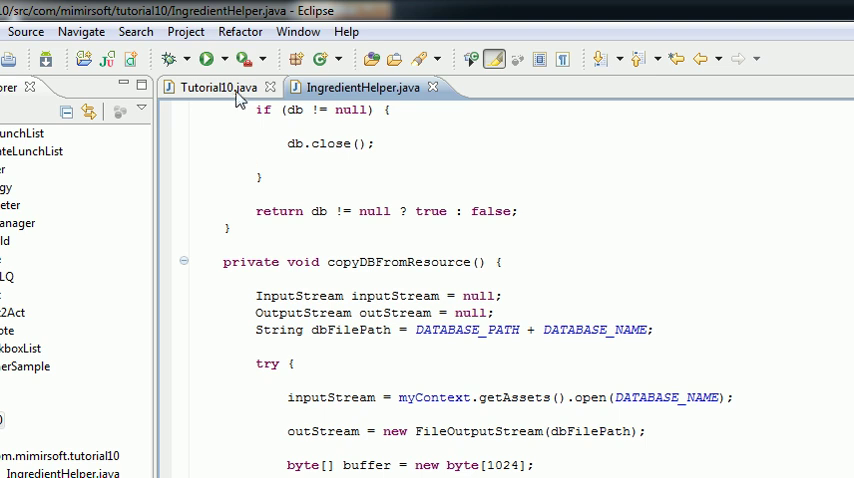
Review Tutorial10.java's onCreate creating the helper, database cursor and IngredientAdapter
click(360, 88)
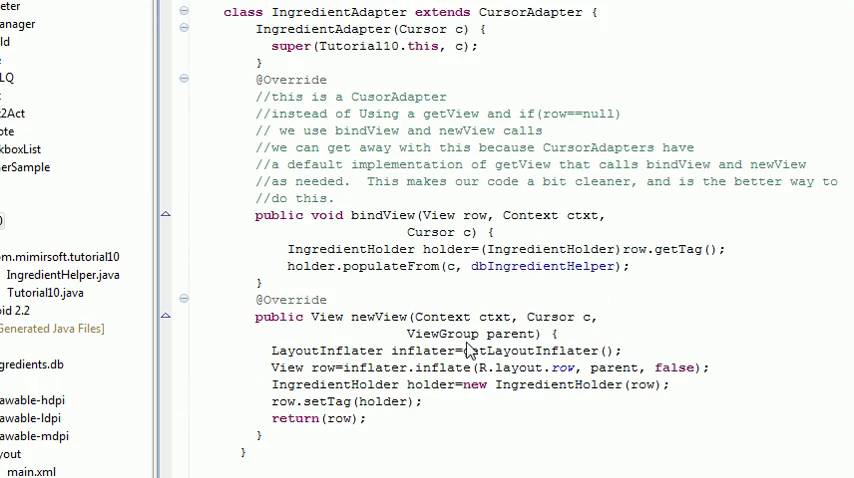
scroll(down, 3)
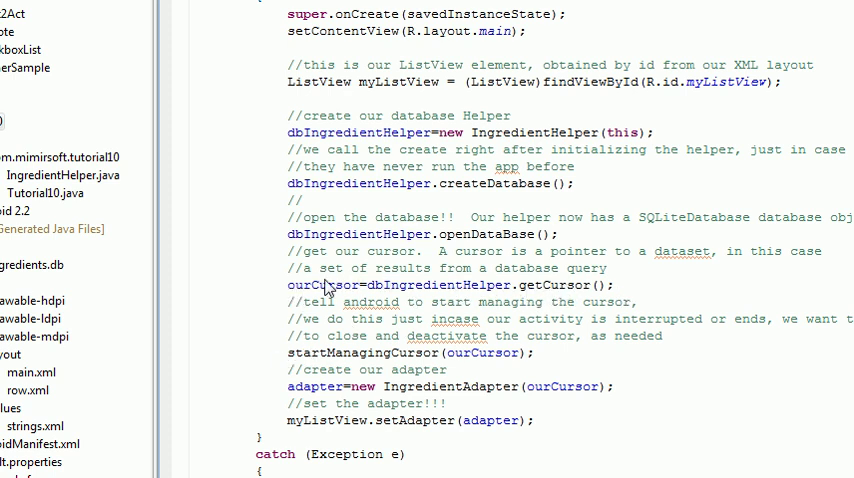
scroll(down, 3)
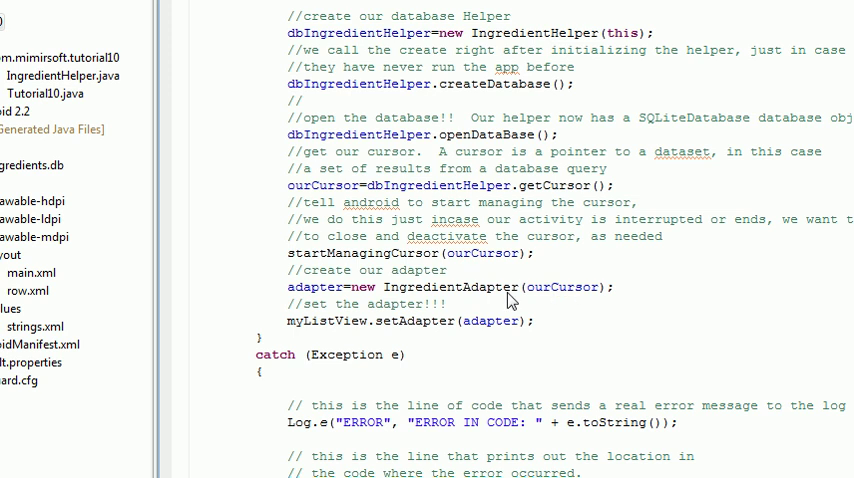